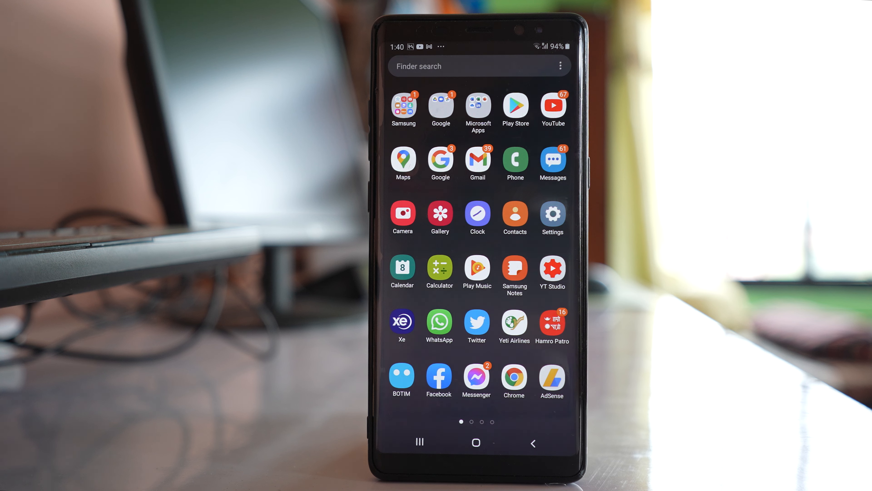
Reach Import/export contacts through the Contacts side menu and Manage contacts.
click(514, 213)
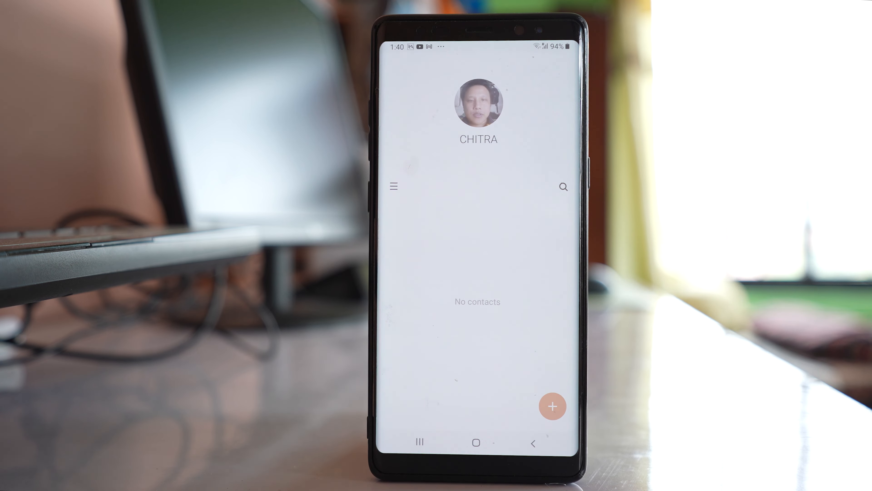
click(394, 186)
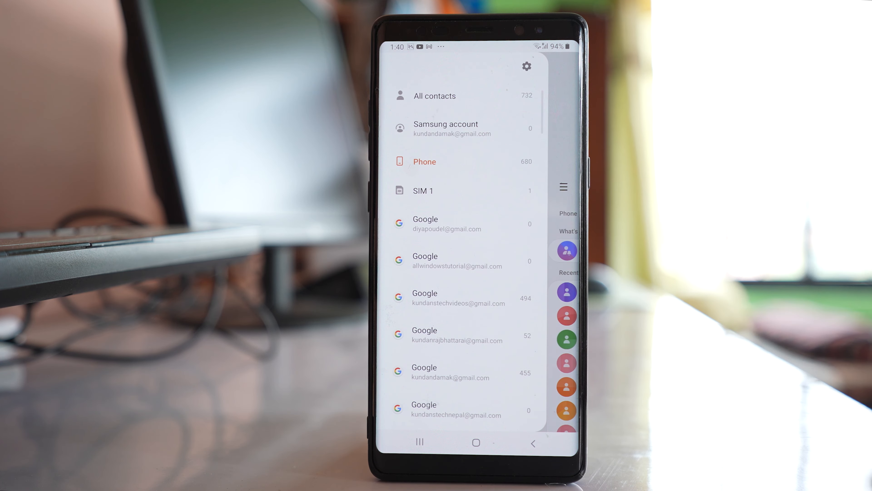
scroll(down, 3)
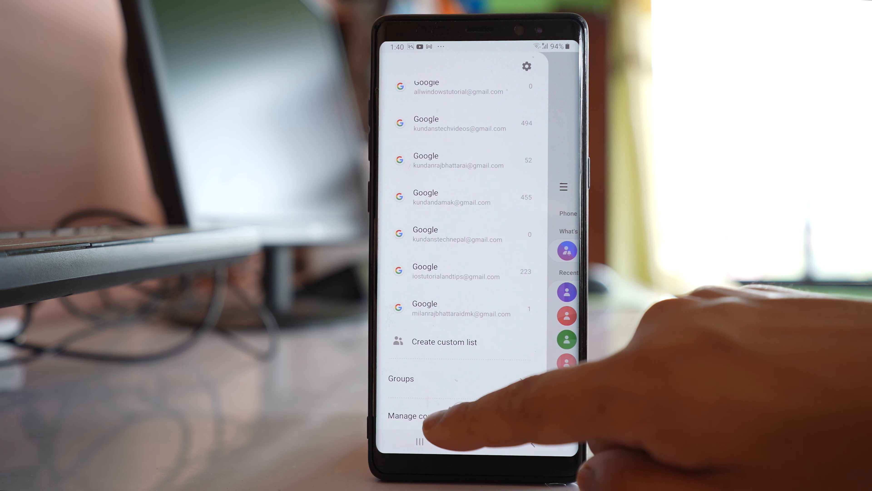
click(424, 416)
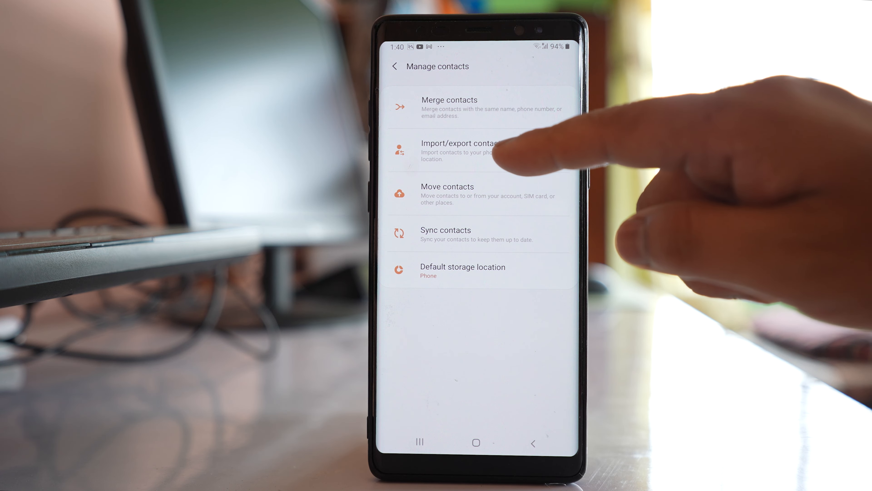
click(462, 150)
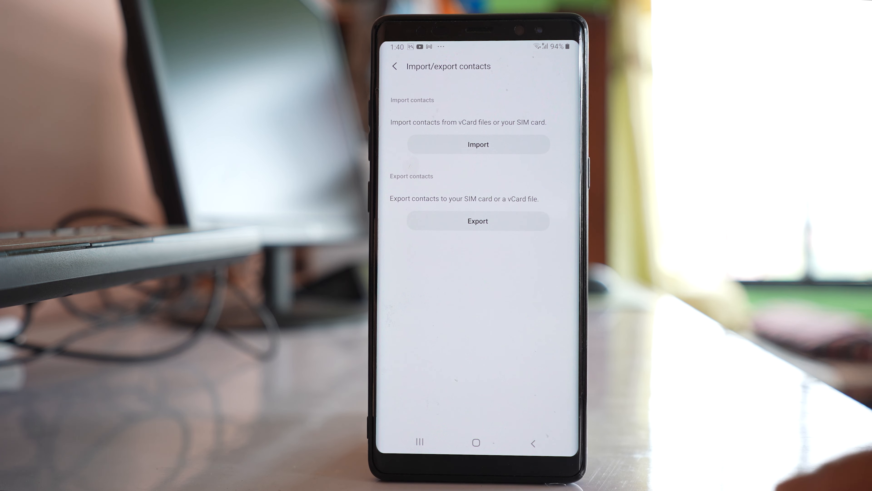
Start an import from SIM 1, select the contact and confirm with Done.
click(477, 144)
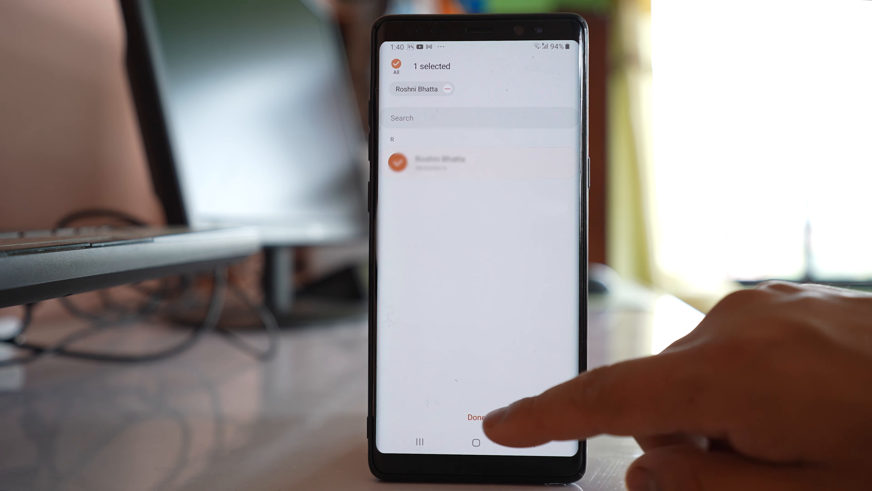
click(475, 416)
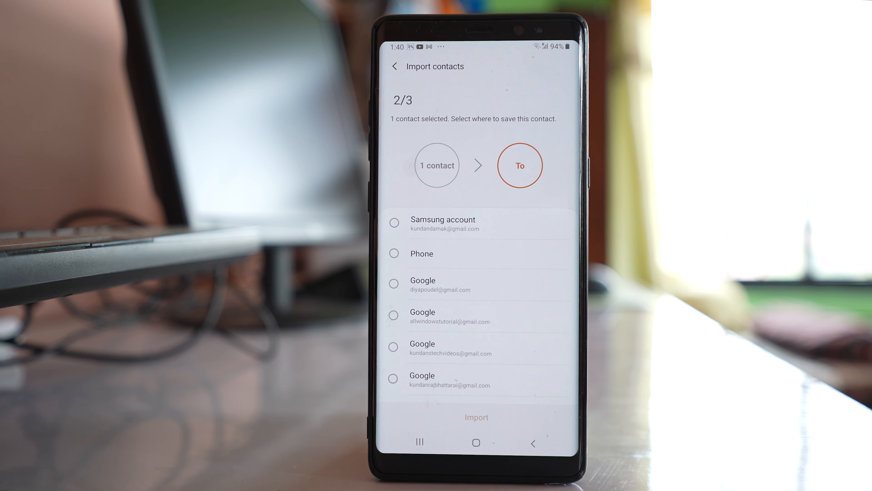